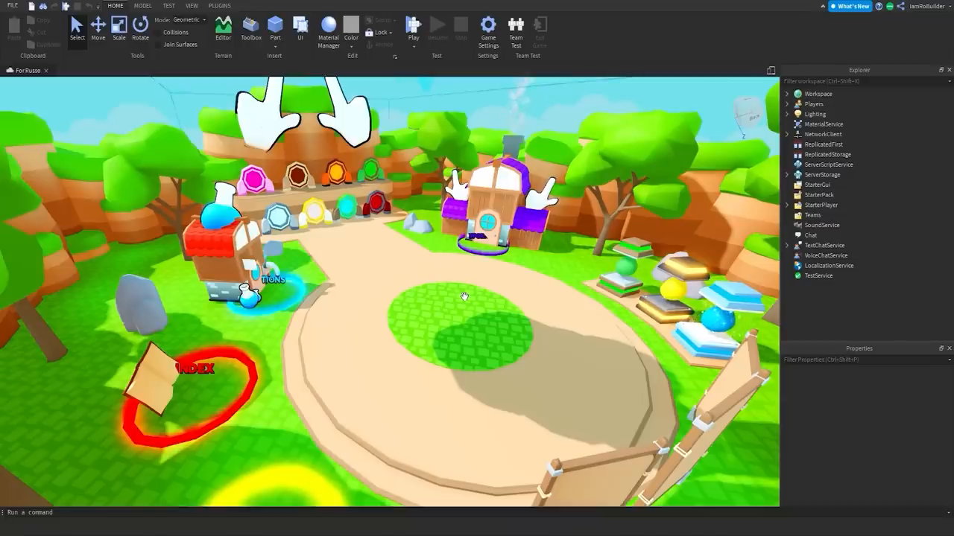
pyautogui.moveTo(414, 265)
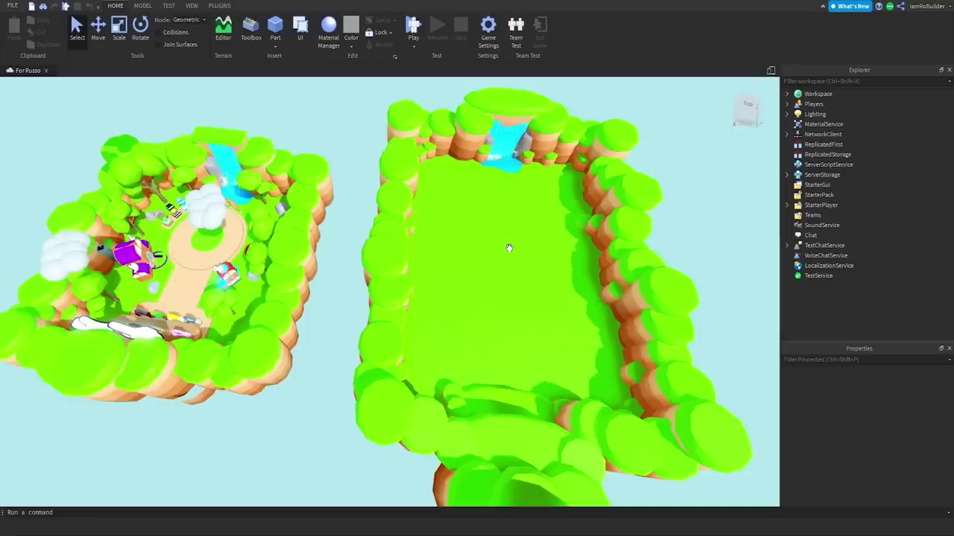
pyautogui.moveTo(478, 238)
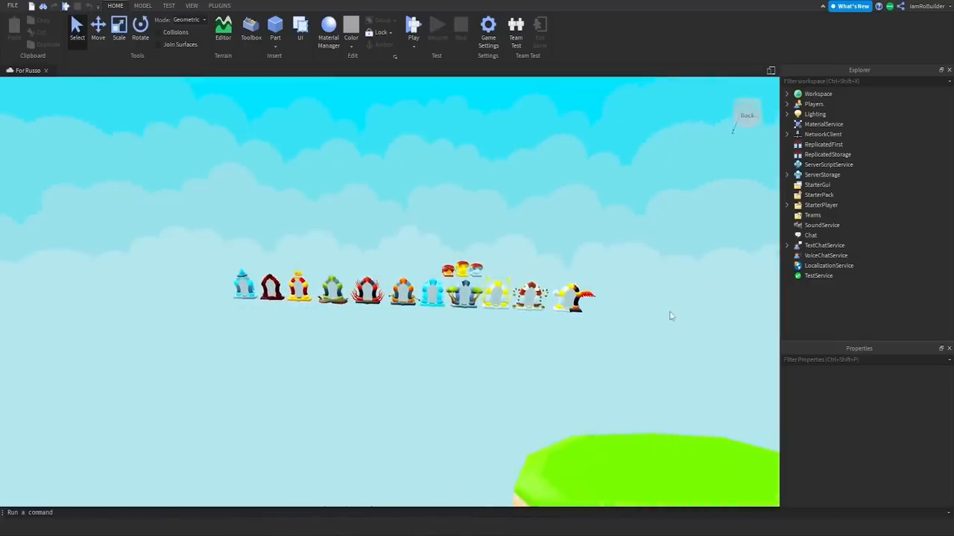
pyautogui.moveTo(474, 346)
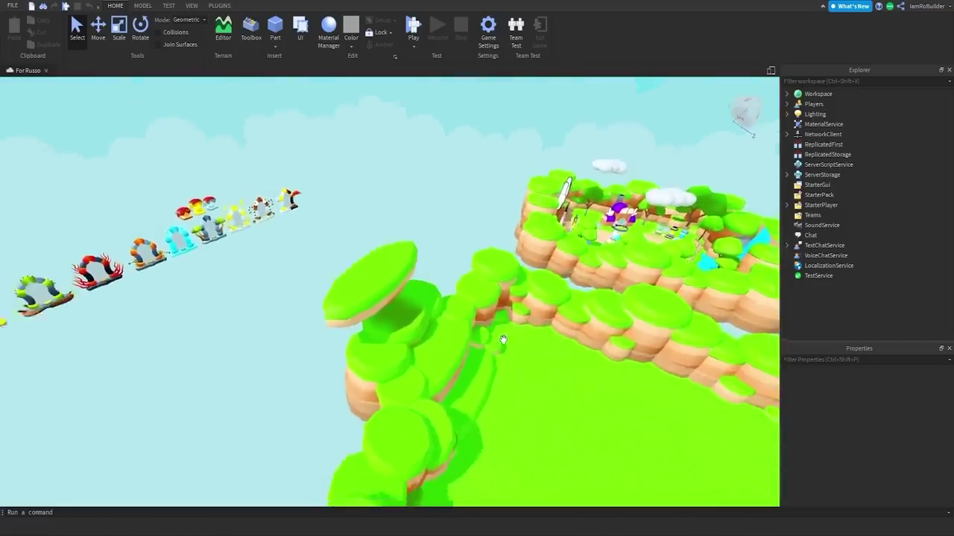
pyautogui.click(144, 6)
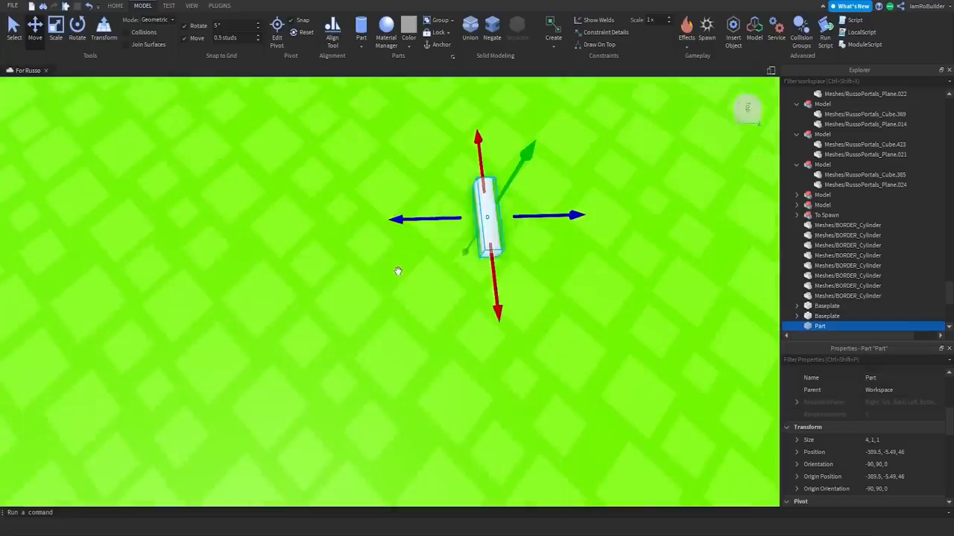
# - Insert a new small Part from the Model tab onto the island's grass
pyautogui.click(77, 29)
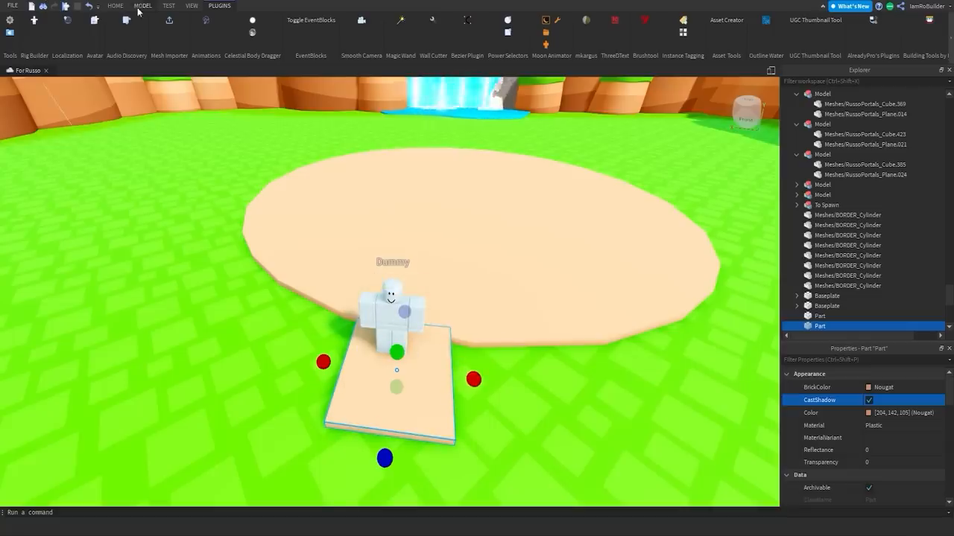
# - Work the new cylinder into a large Nougat sand disc plaza with a dummy pad
pyautogui.click(115, 6)
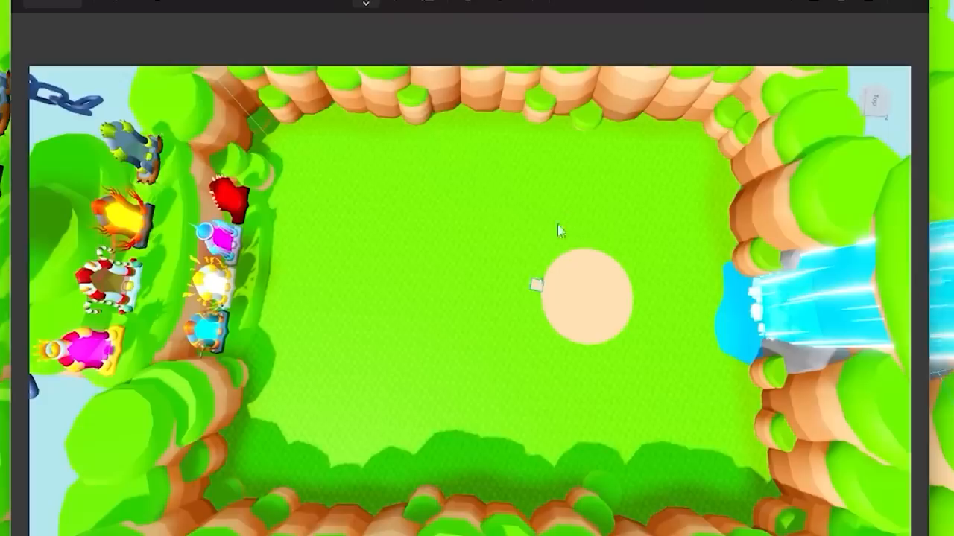
pyautogui.moveTo(269, 229)
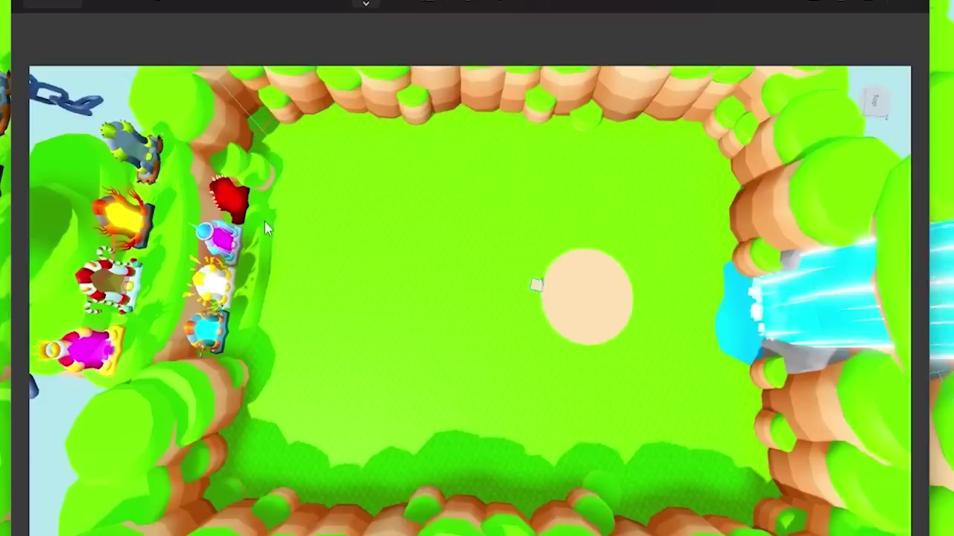
pyautogui.moveTo(322, 324)
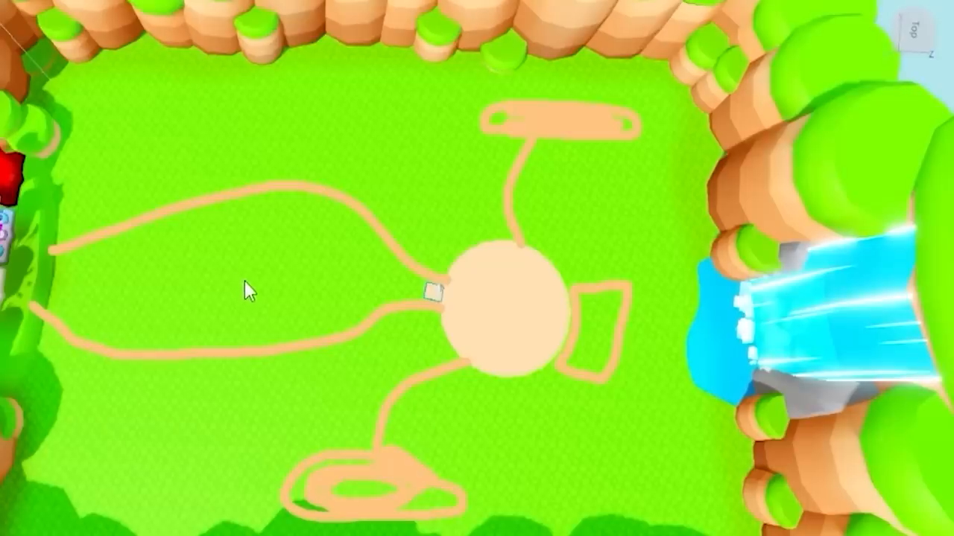
pyautogui.moveTo(414, 269)
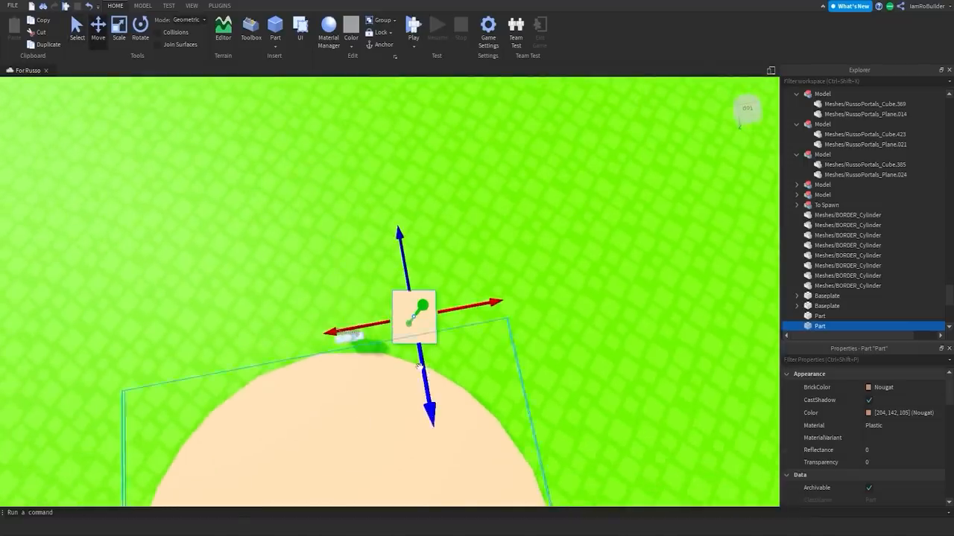
# - Rotate the small tan part at the sand circle's edge toward the path branch, then return to moving it
pyautogui.click(140, 30)
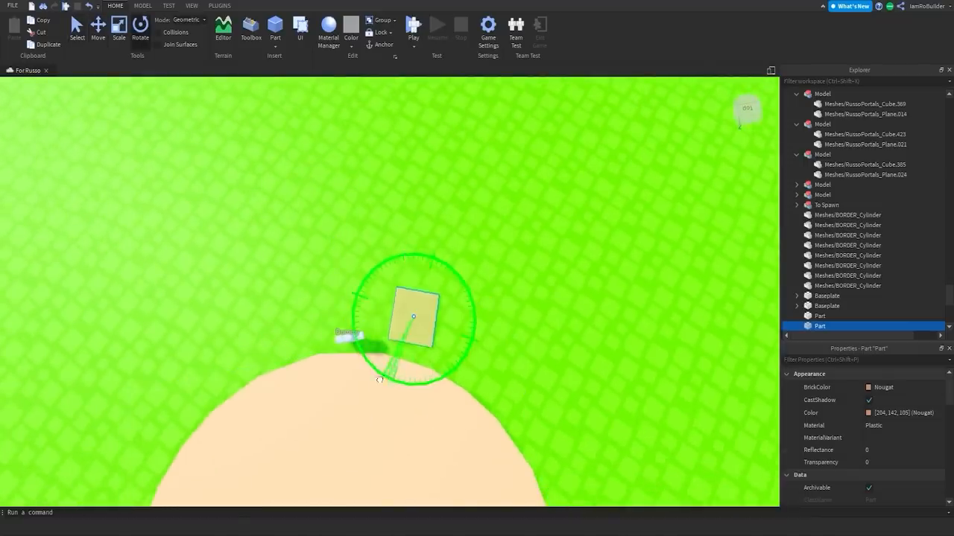
pyautogui.click(99, 30)
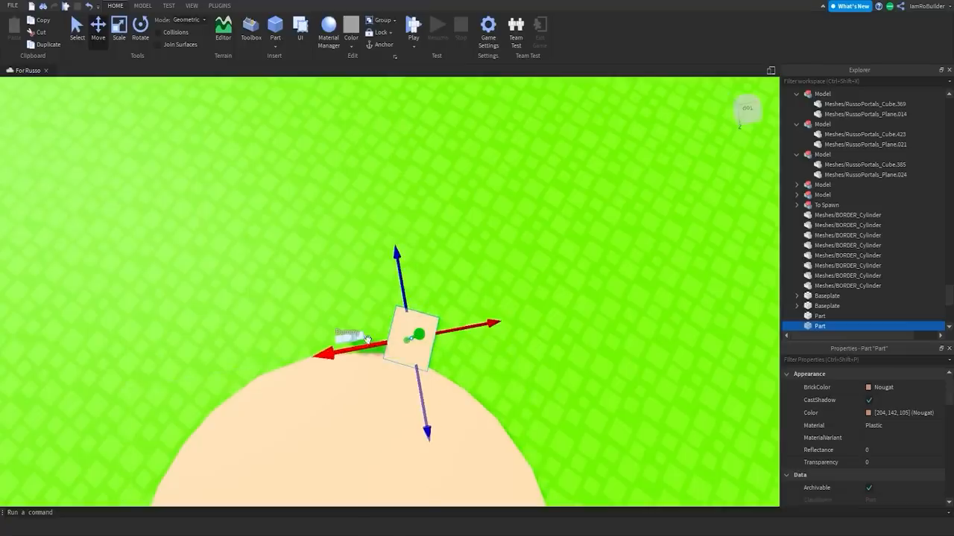
pyautogui.click(219, 6)
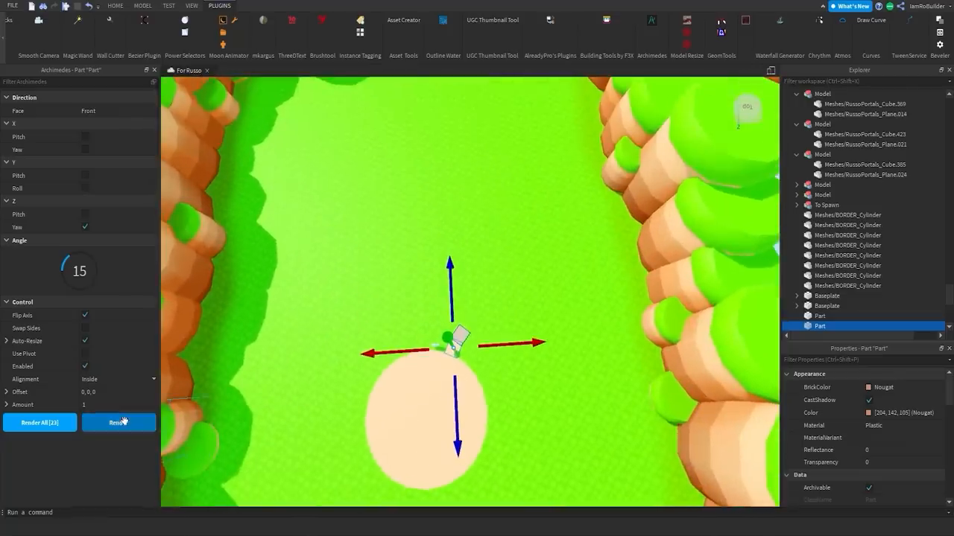
# - Add and angle further flat Archimedes path pieces to extend the curved sand path
pyautogui.click(119, 423)
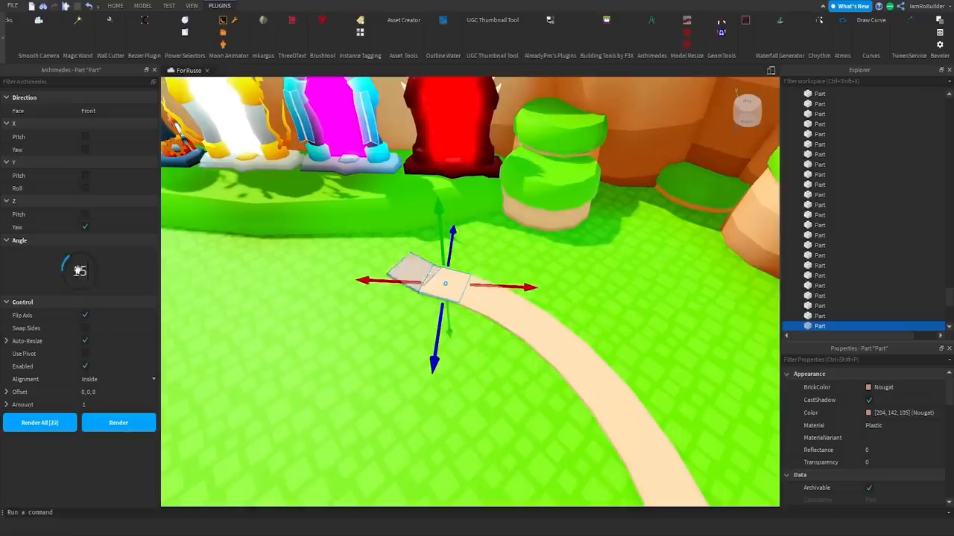
pyautogui.click(118, 423)
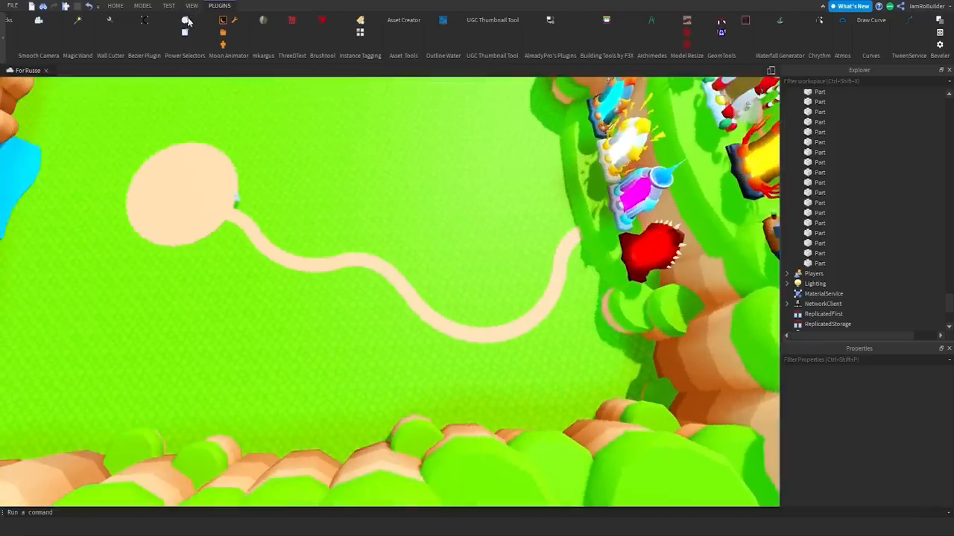
# - Select the winding sand path pieces and group them into a Model
pyautogui.click(184, 30)
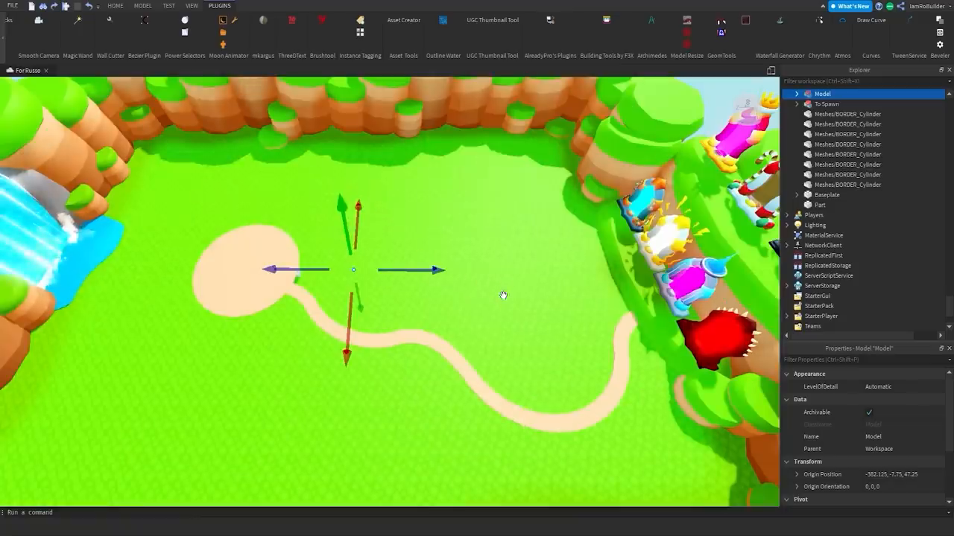
pyautogui.click(805, 104)
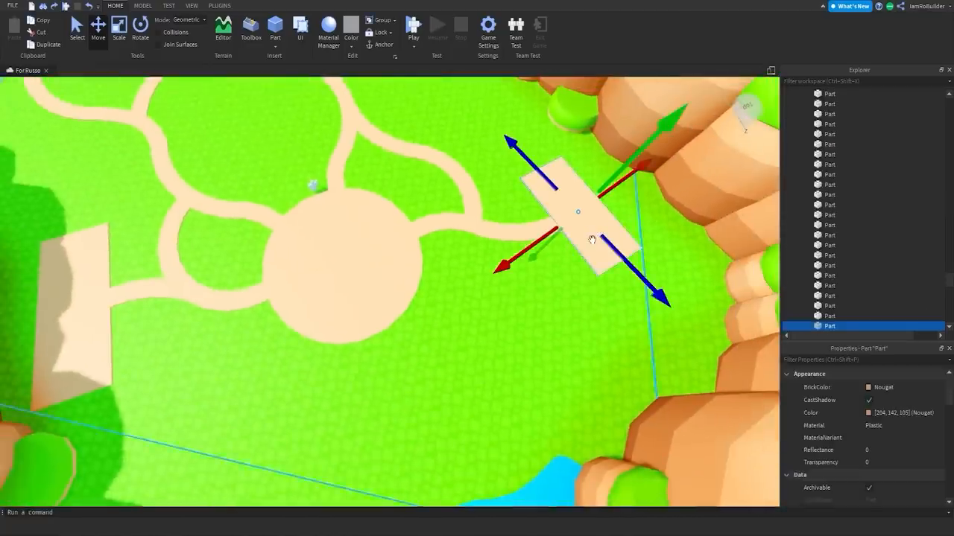
# - Duplicate and rotate path parts to branch more curved sand paths off the central clearing
pyautogui.click(219, 6)
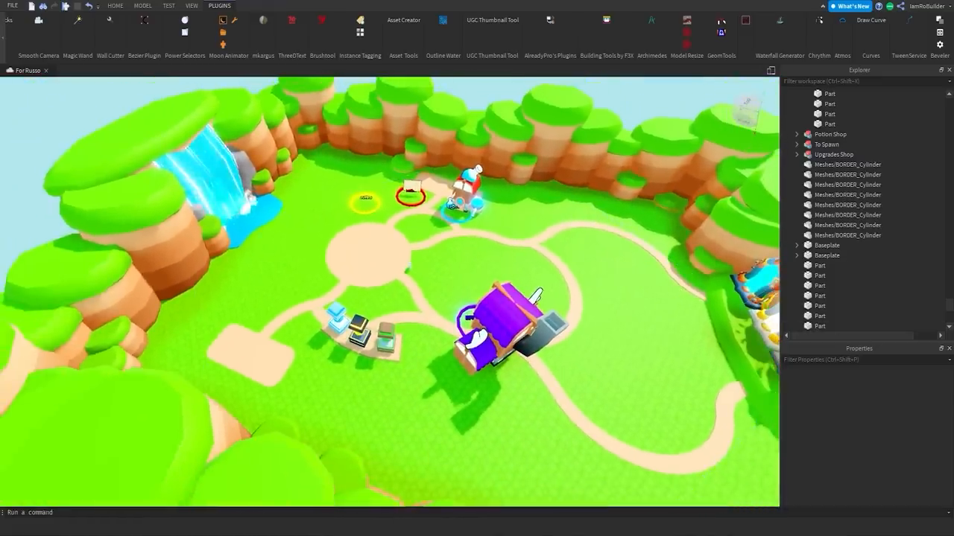
# - Insert the Potions Shop and Upgrades Shop models beside the sand paths
pyautogui.click(143, 6)
pyautogui.write('spawn')
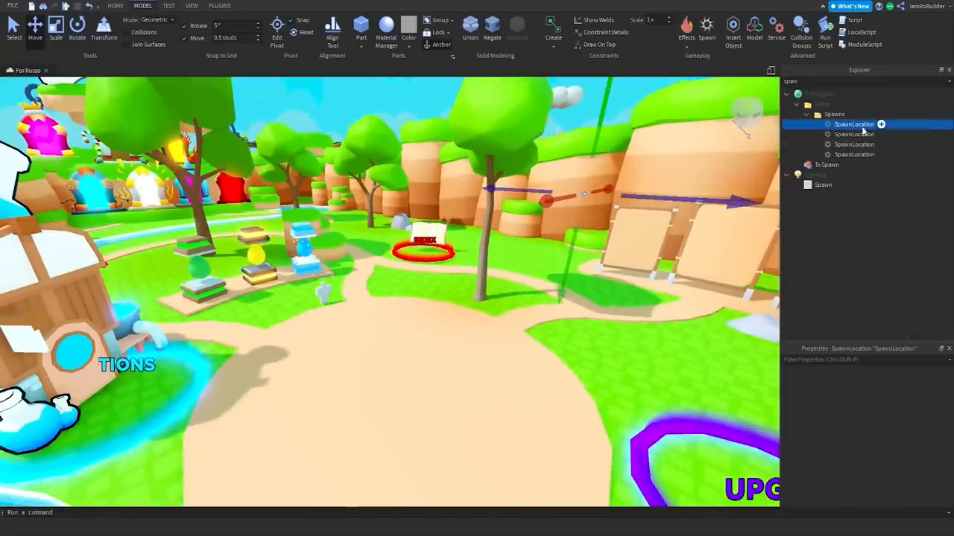
# - Select the Spawns folder's SpawnLocations and move each onto the round sand plaza
pyautogui.click(853, 153)
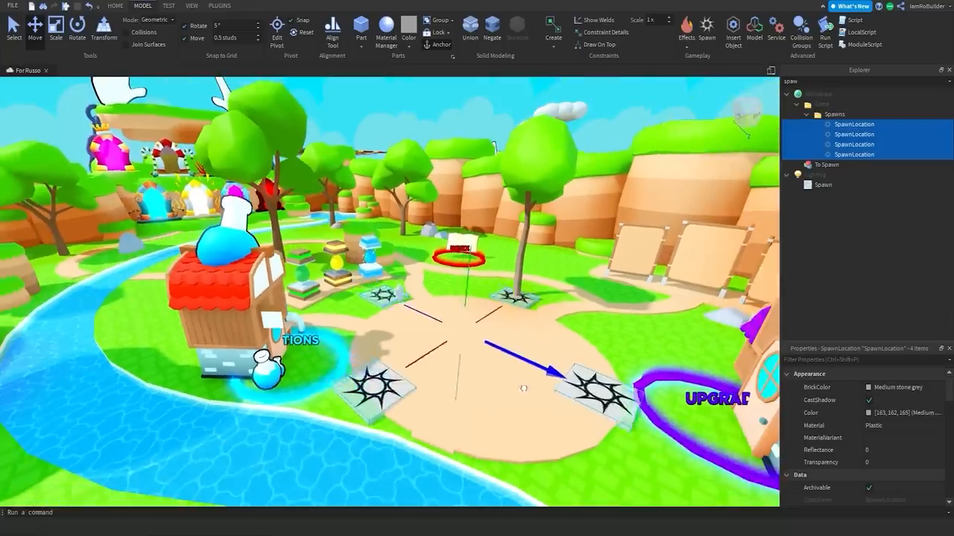
pyautogui.click(853, 134)
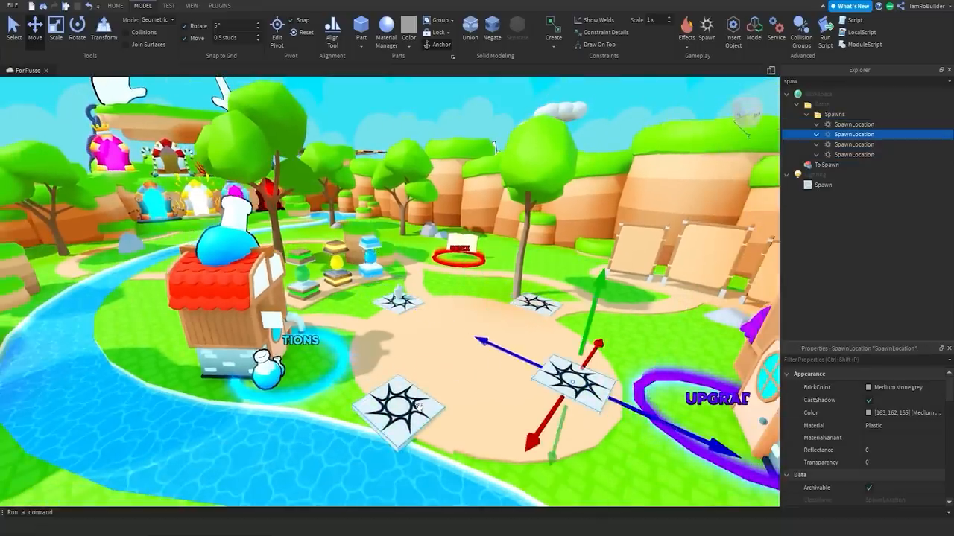
pyautogui.click(852, 143)
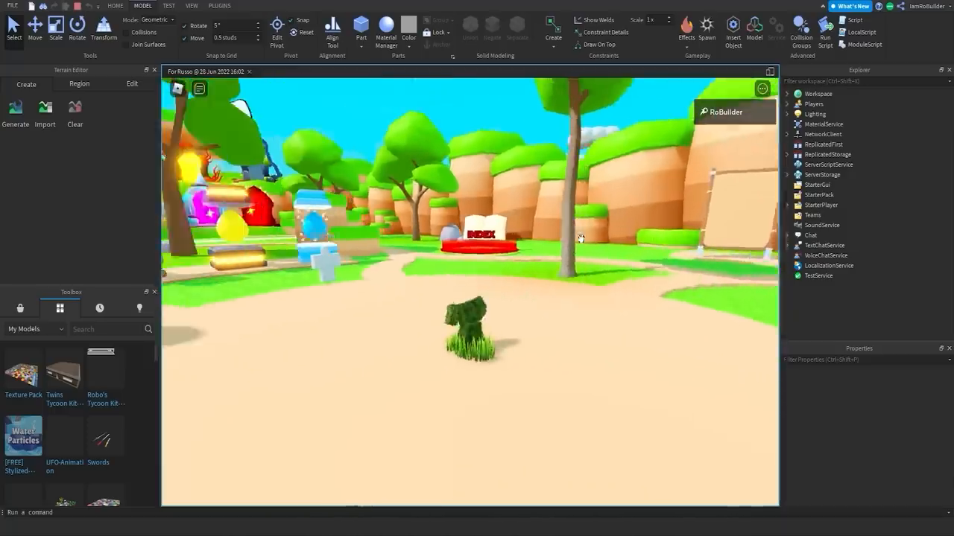
# - Look around the lobby from the player character during the playtest
pyautogui.moveTo(581, 238); pyautogui.dragTo(500, 247)
pyautogui.write('spaw')
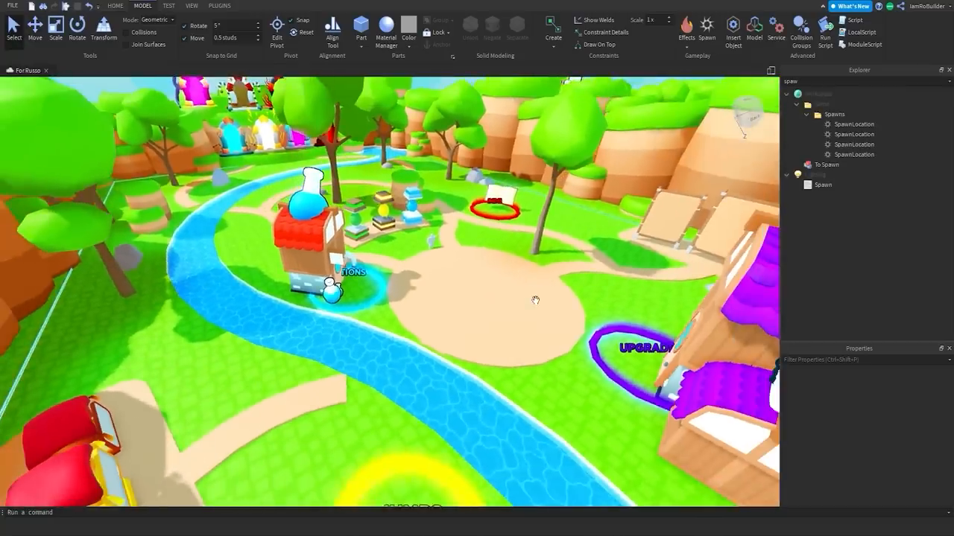
# - Build curving river parts past the potion shop with Move and Rotate
pyautogui.click(116, 6)
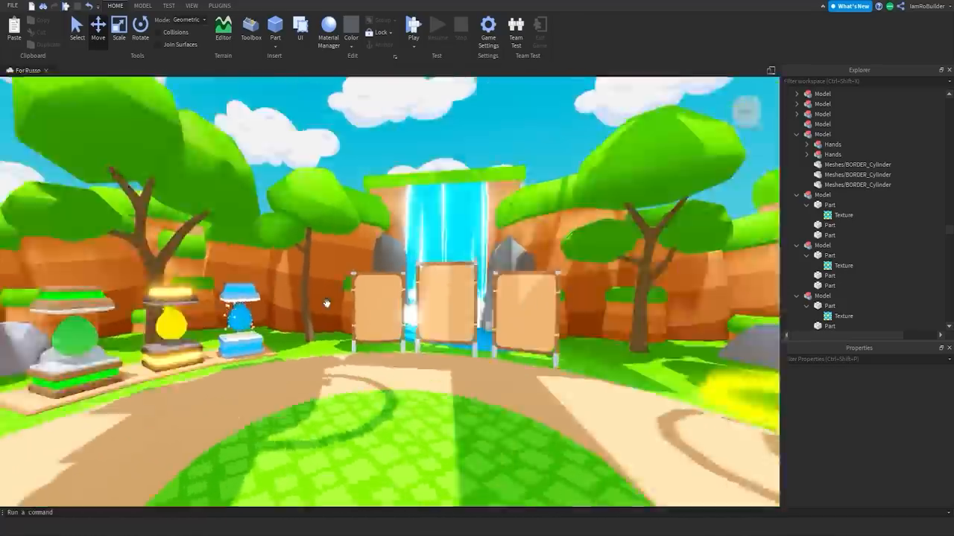
# - Place portal frame models from the Toolbox in front of the waterfall
pyautogui.click(414, 27)
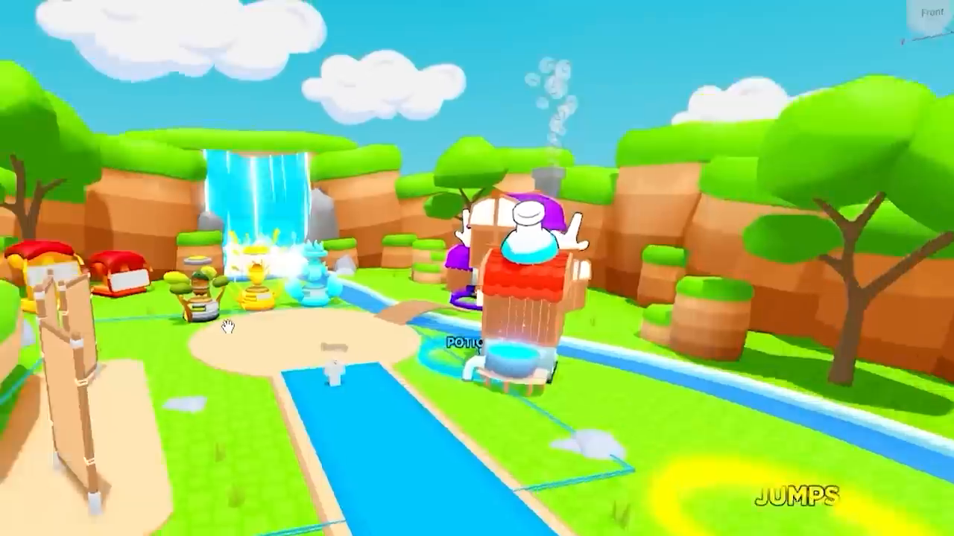